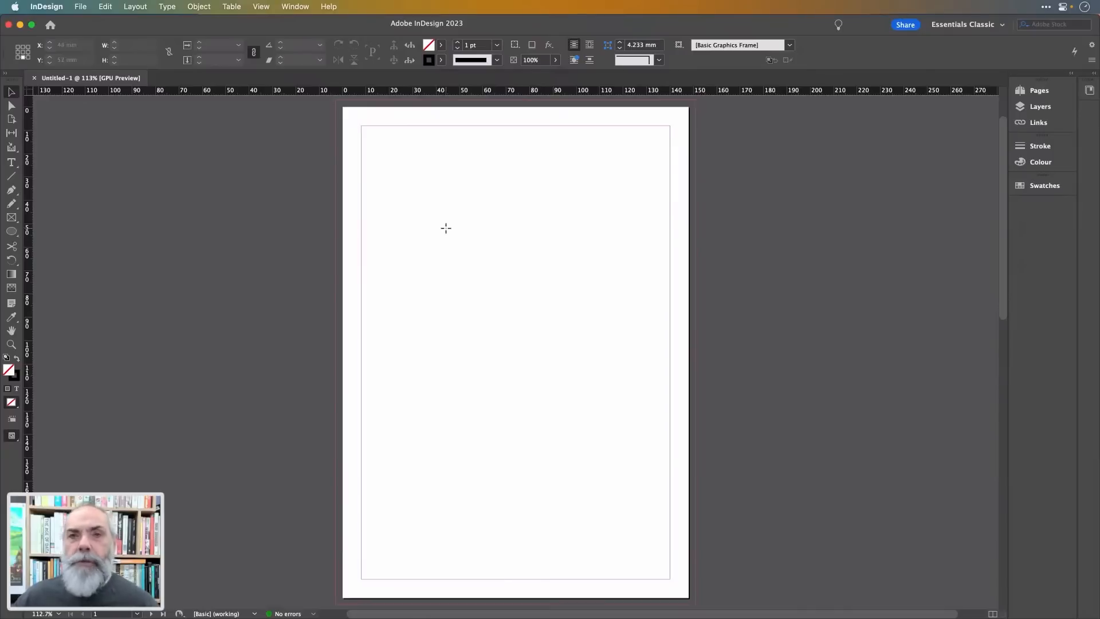
{"action": "mouse_move", "coordinate": [355, 122]}
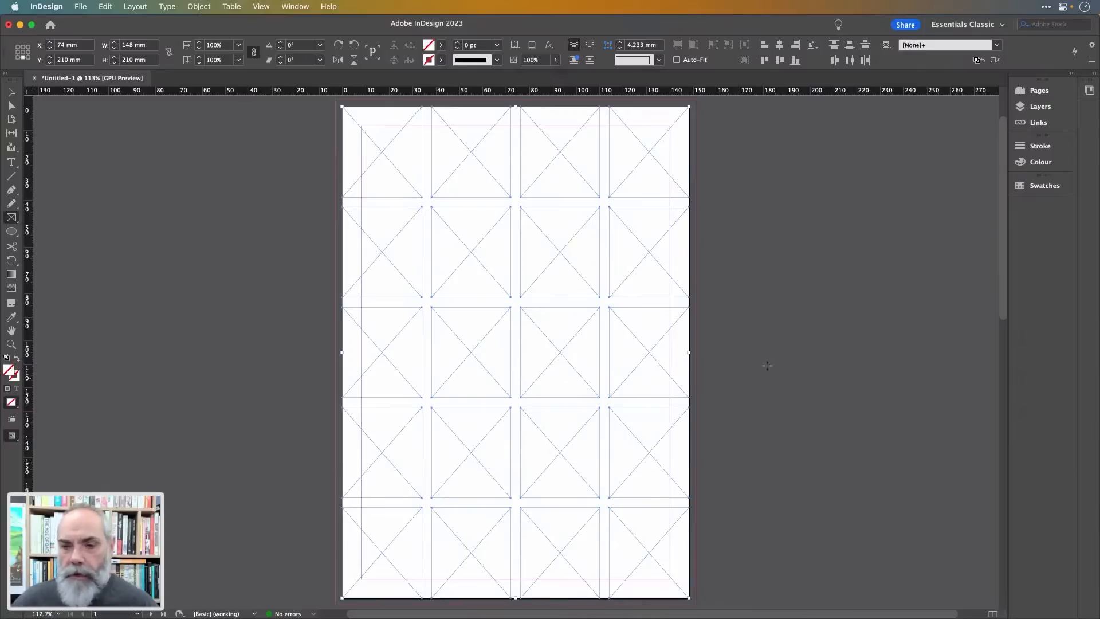
{"action": "mouse_move", "coordinate": [482, 121]}
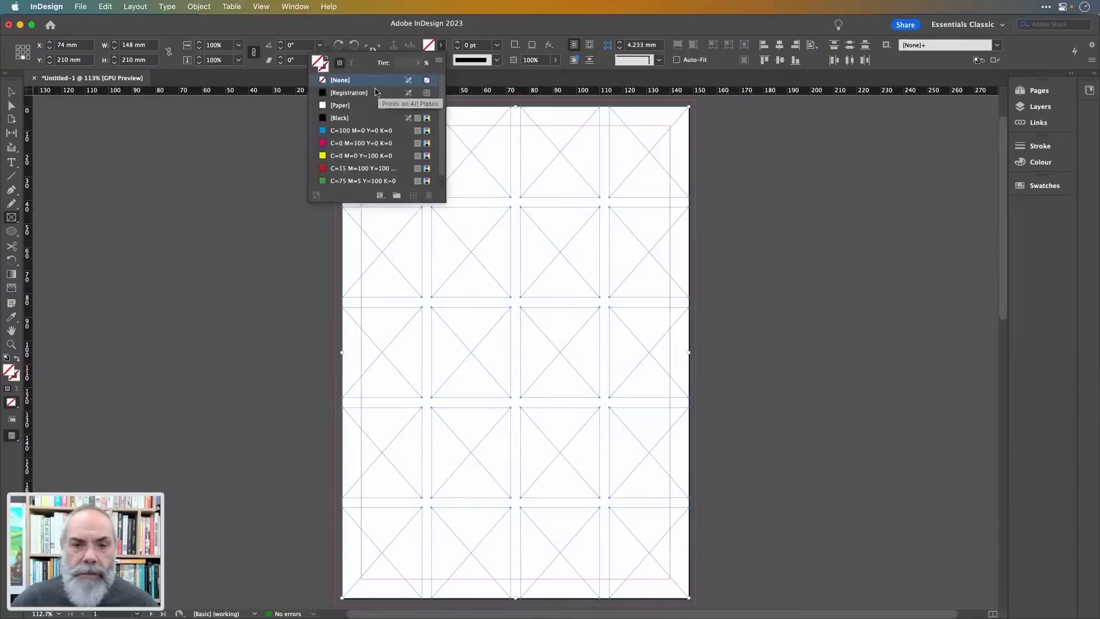
{"action": "mouse_move", "coordinate": [361, 131]}
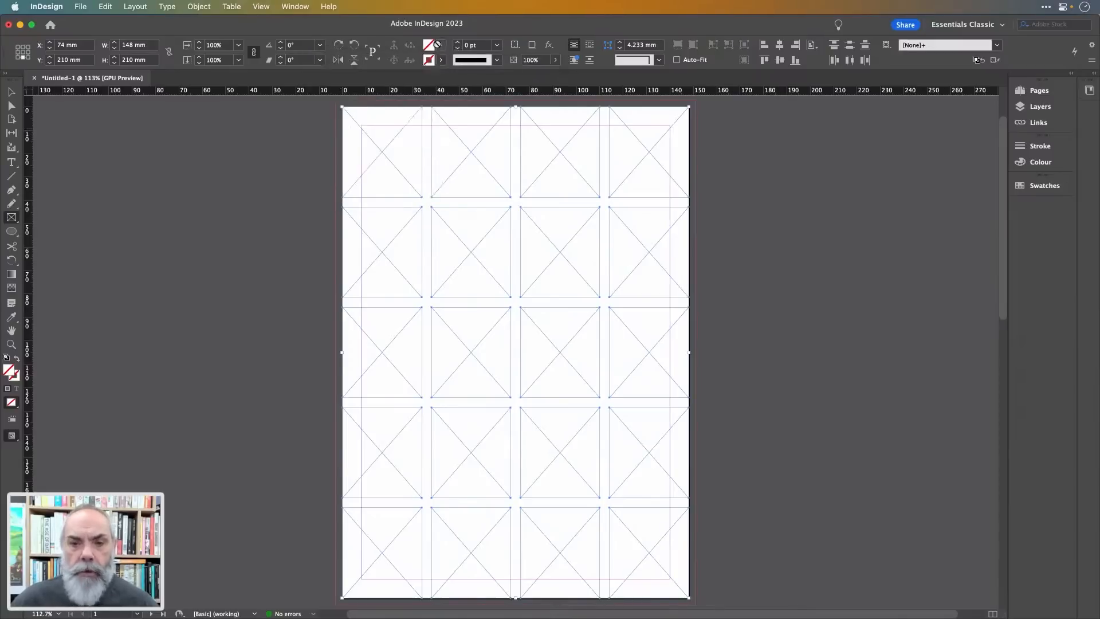
{"action": "mouse_move", "coordinate": [430, 44]}
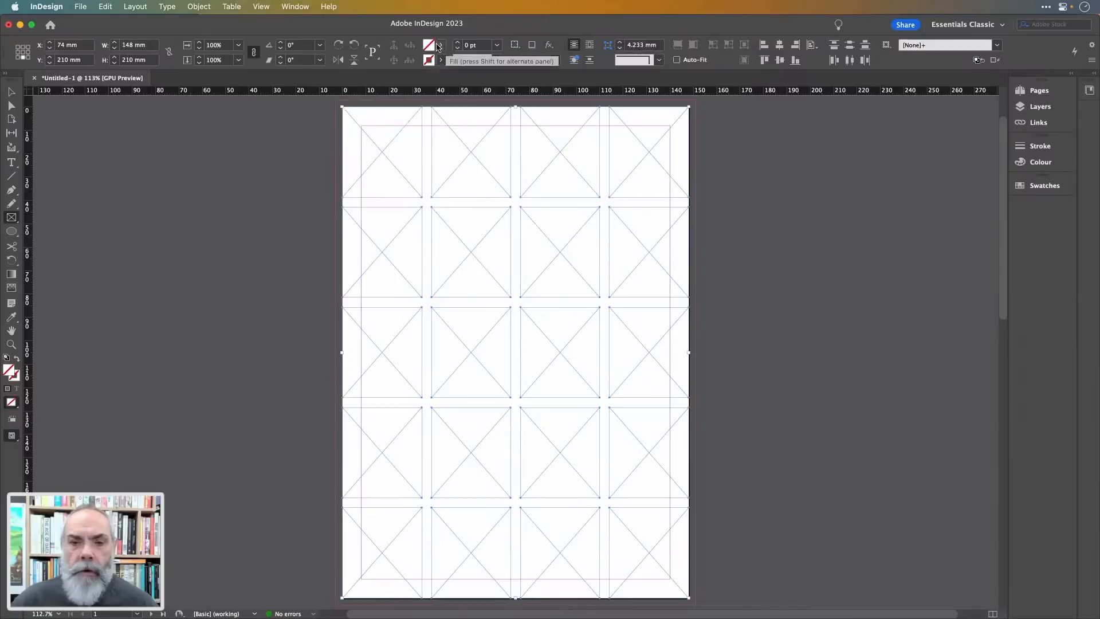
Fill all twenty frames with the C=100 M=0 Y=0 K=0 cyan swatch at about 22% tint
{"action": "left_click", "coordinate": [431, 44]}
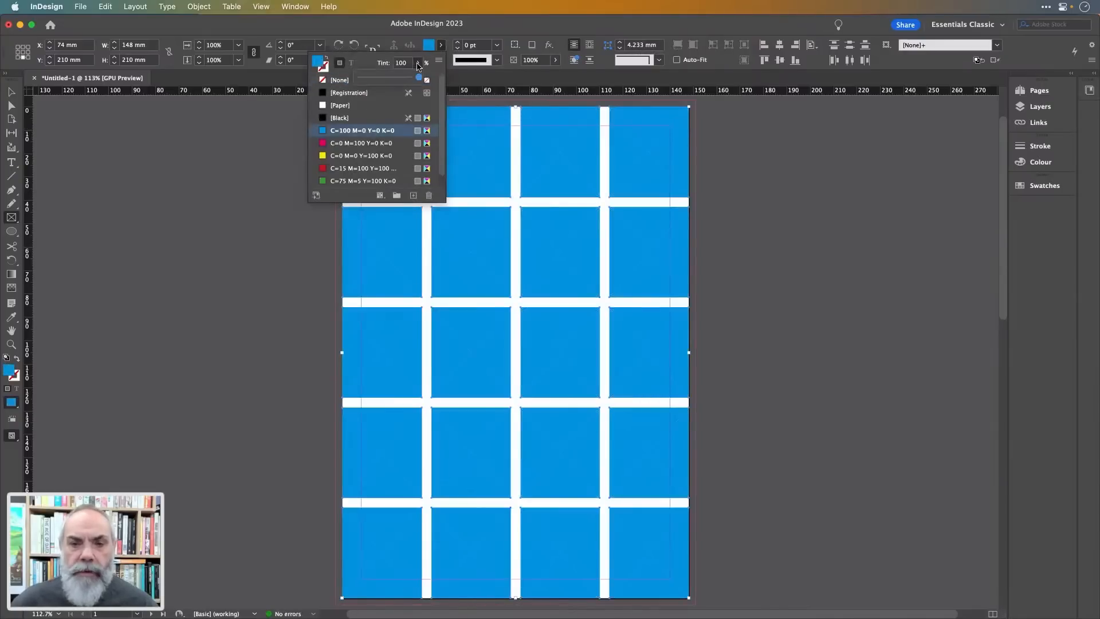
{"action": "left_click_drag", "start_coordinate": [417, 79], "coordinate": [374, 79]}
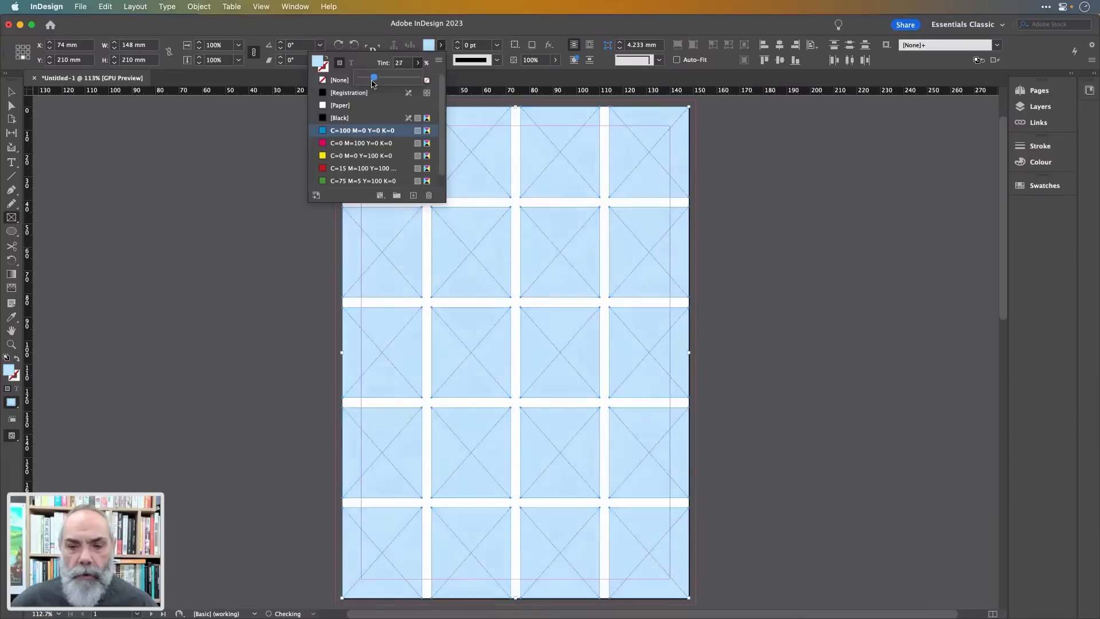
{"action": "left_click_drag", "start_coordinate": [374, 77], "coordinate": [370, 77]}
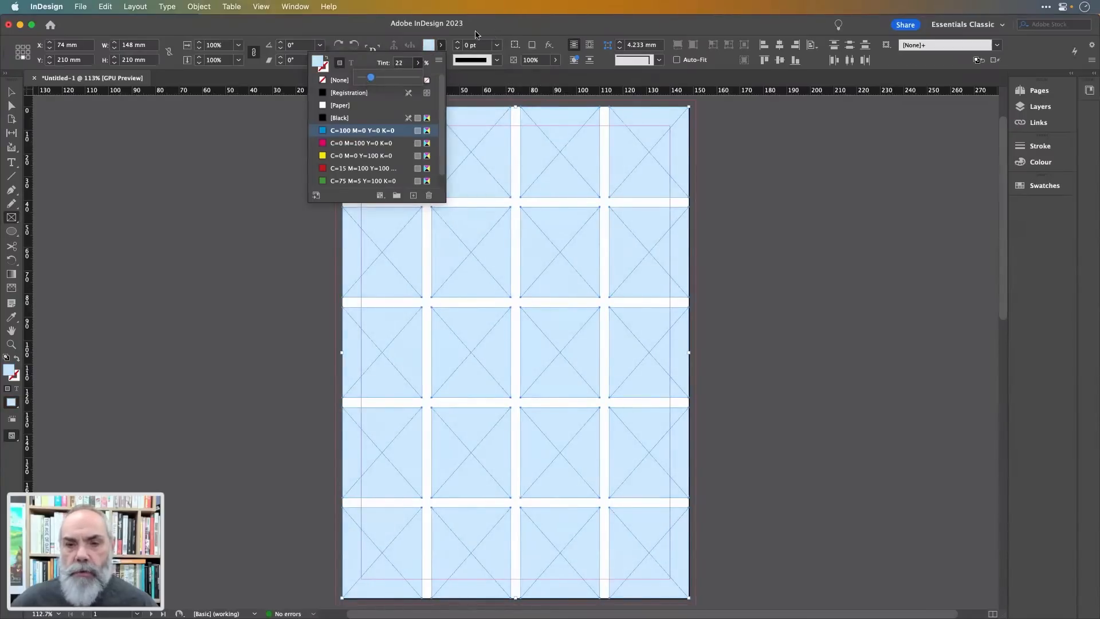
{"action": "left_click", "coordinate": [514, 252]}
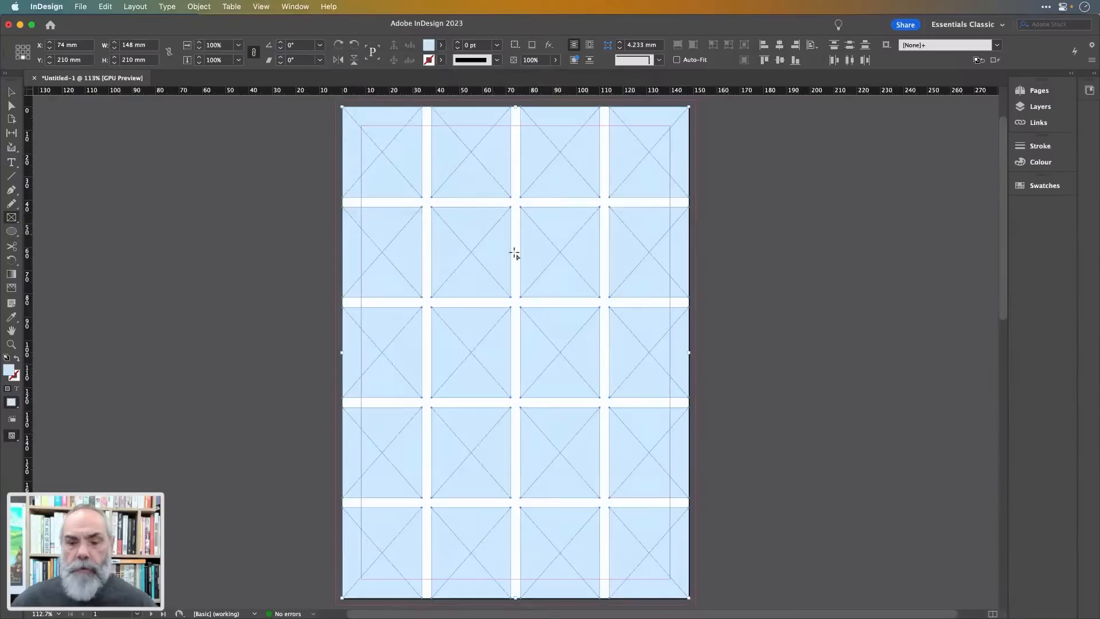